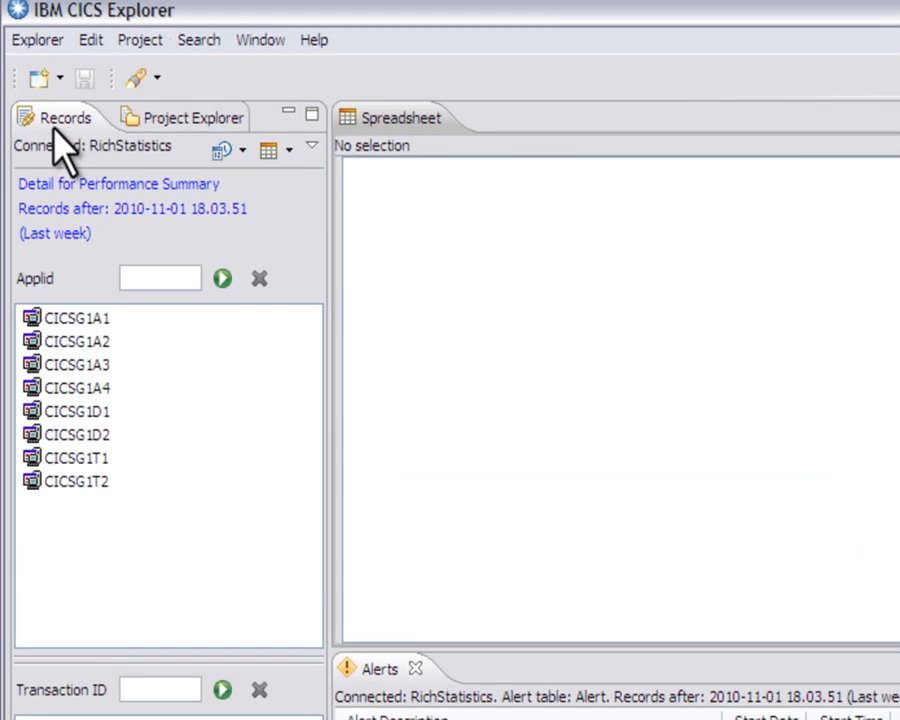
pyautogui.moveTo(55, 130)
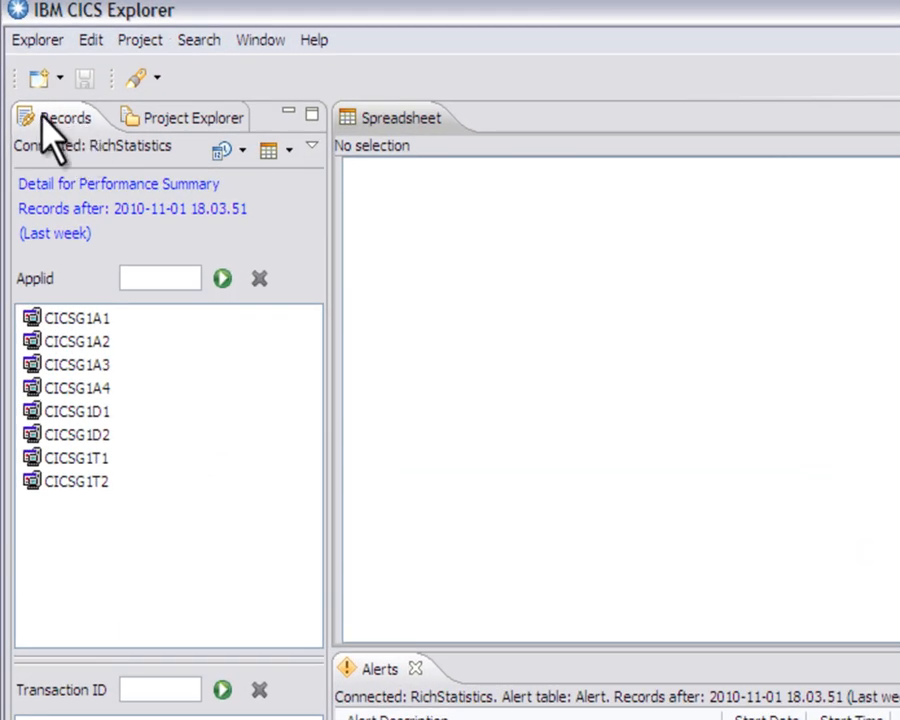
pyautogui.moveTo(65, 135)
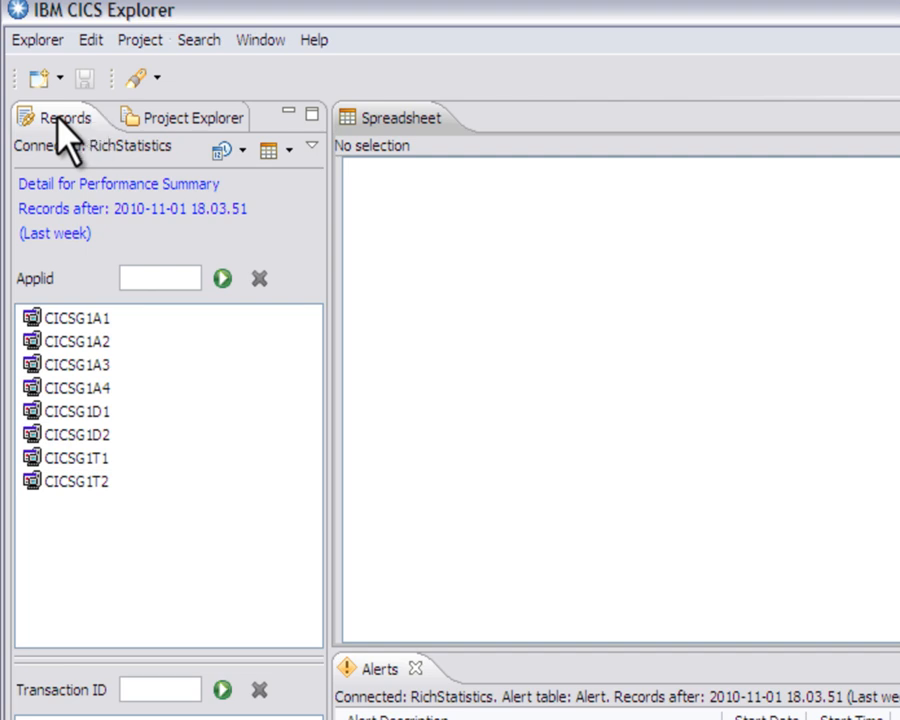
pyautogui.moveTo(78, 140)
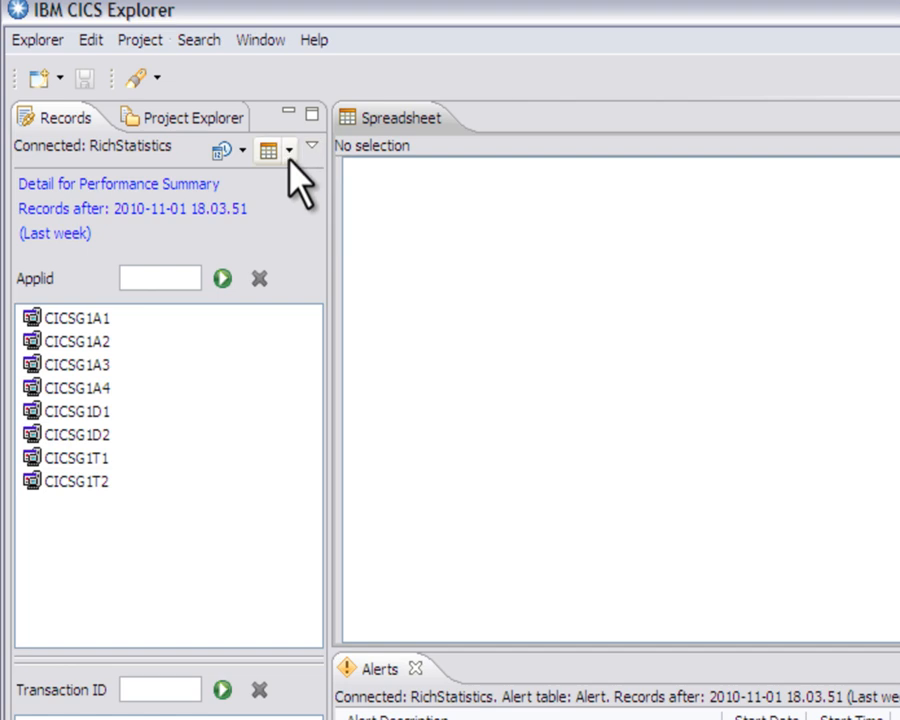
# Open the Table selection dialog and expand Transaction performance, Files and Databases, and Transactions.
pyautogui.click(290, 149)
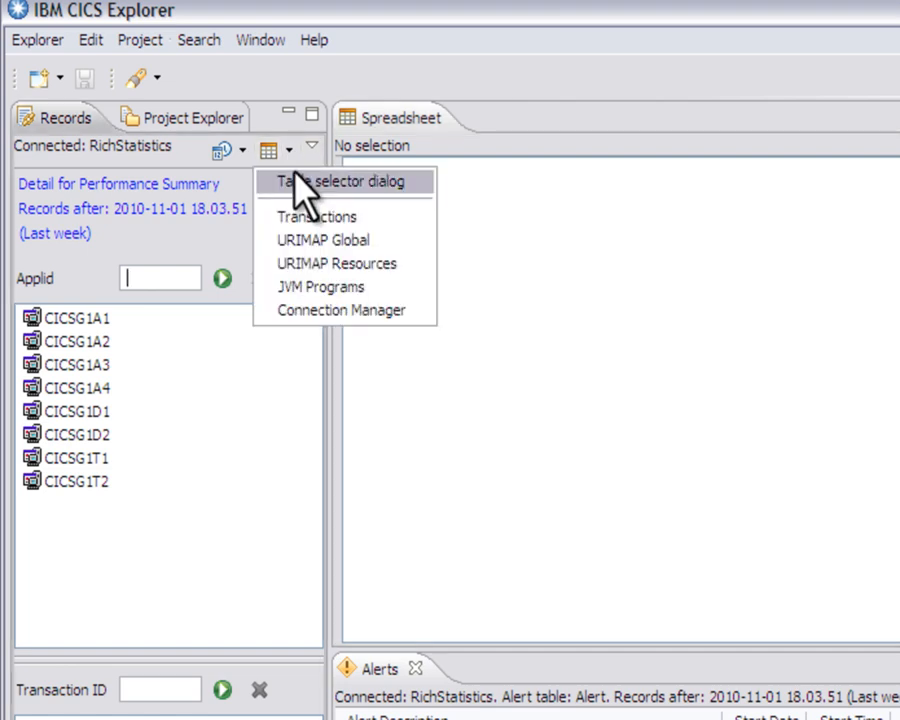
pyautogui.click(336, 181)
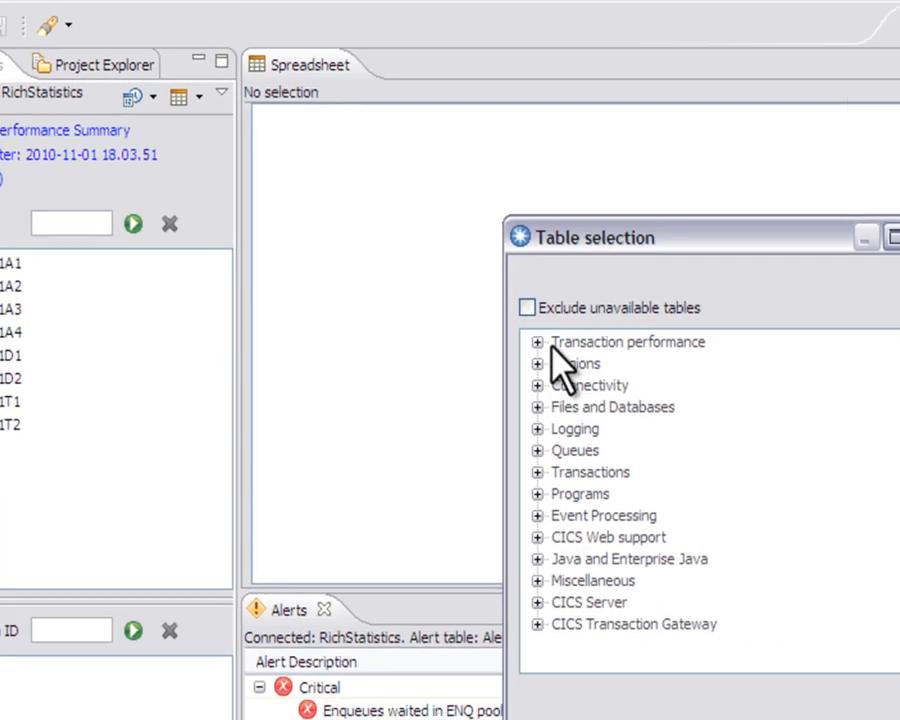
pyautogui.click(538, 341)
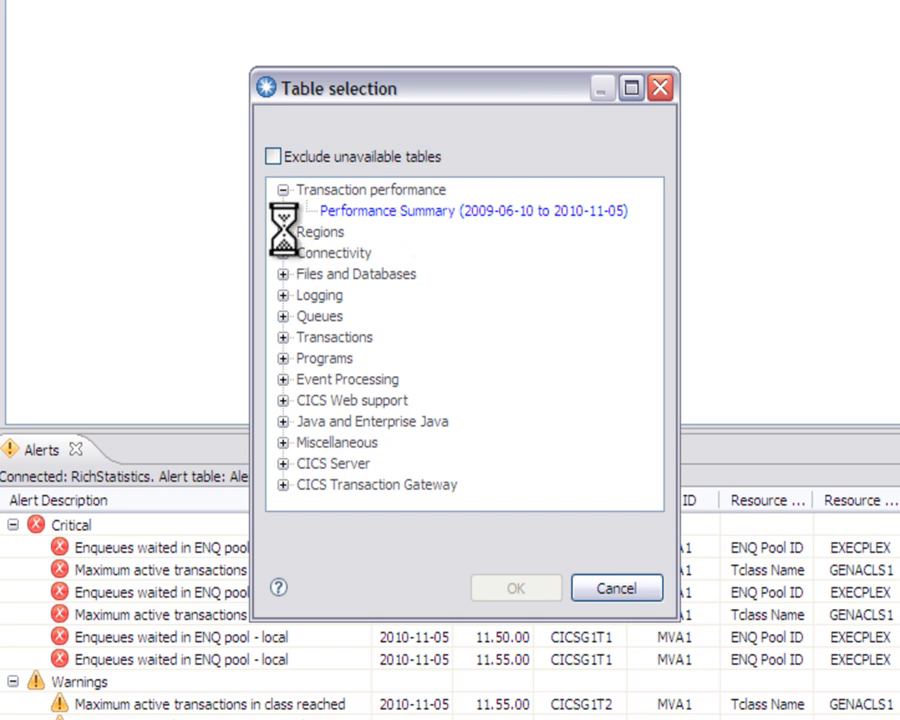
pyautogui.click(284, 231)
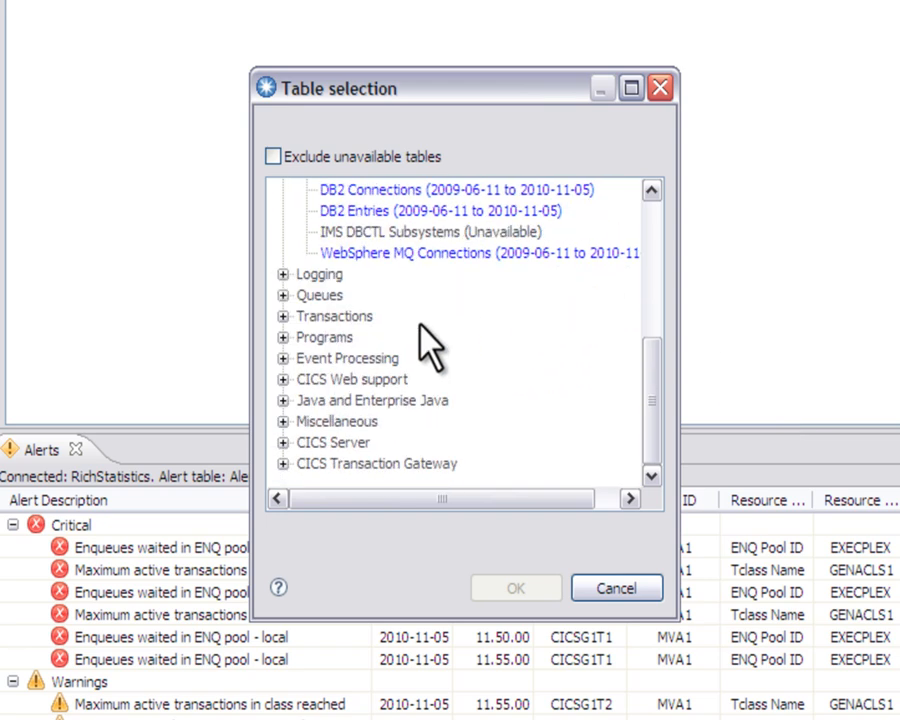
pyautogui.click(284, 316)
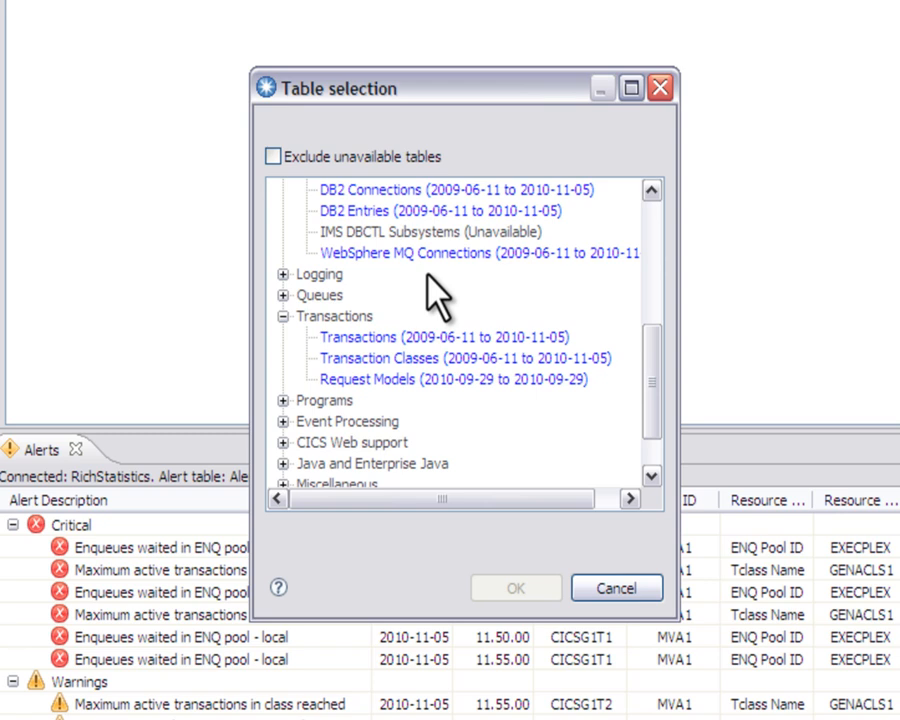
pyautogui.moveTo(345, 360)
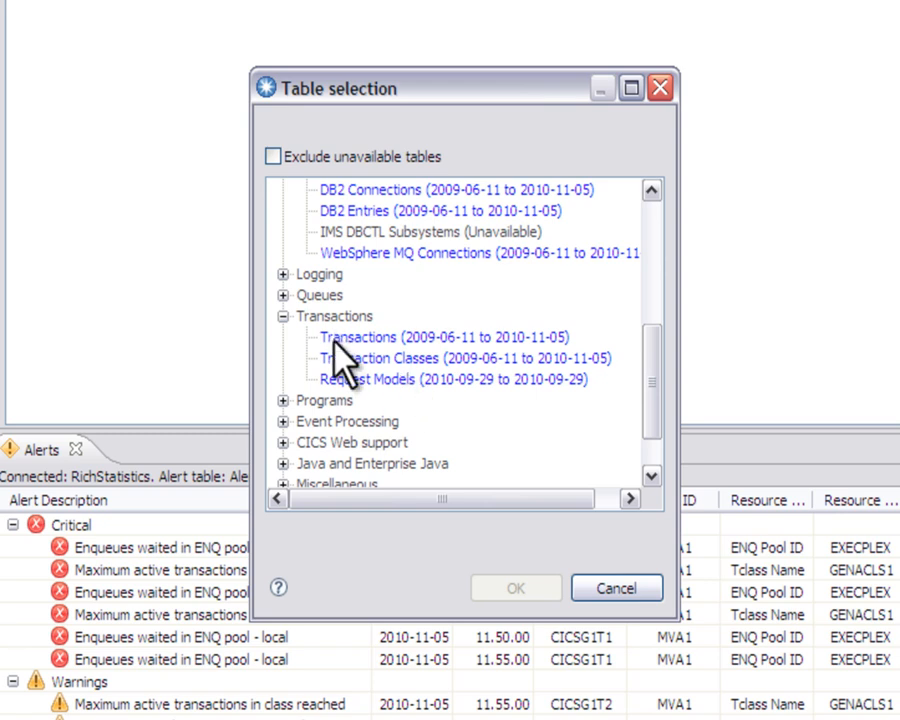
pyautogui.moveTo(390, 370)
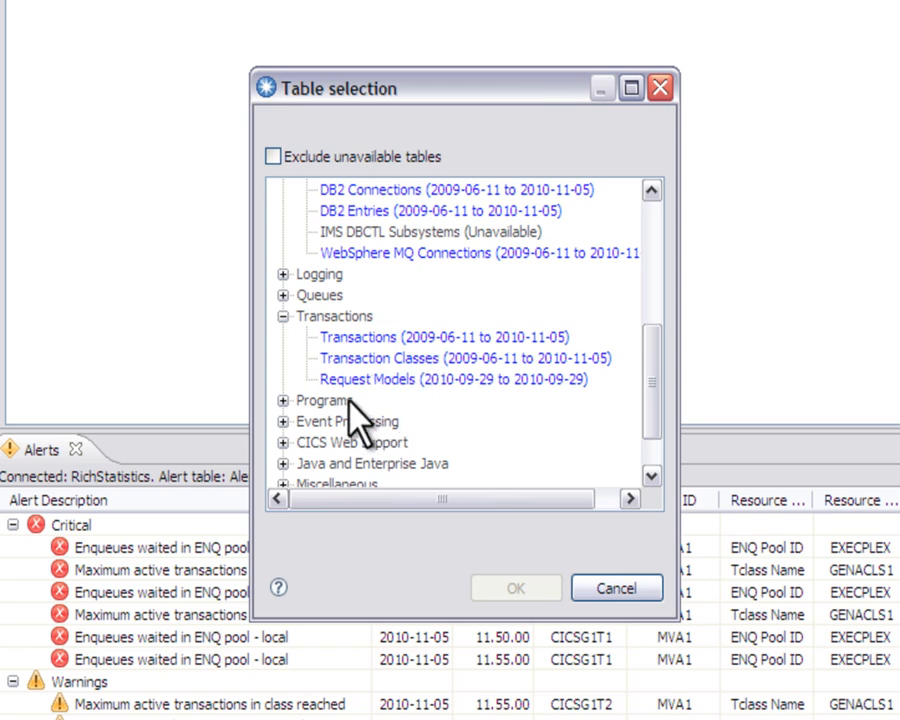
pyautogui.moveTo(475, 375)
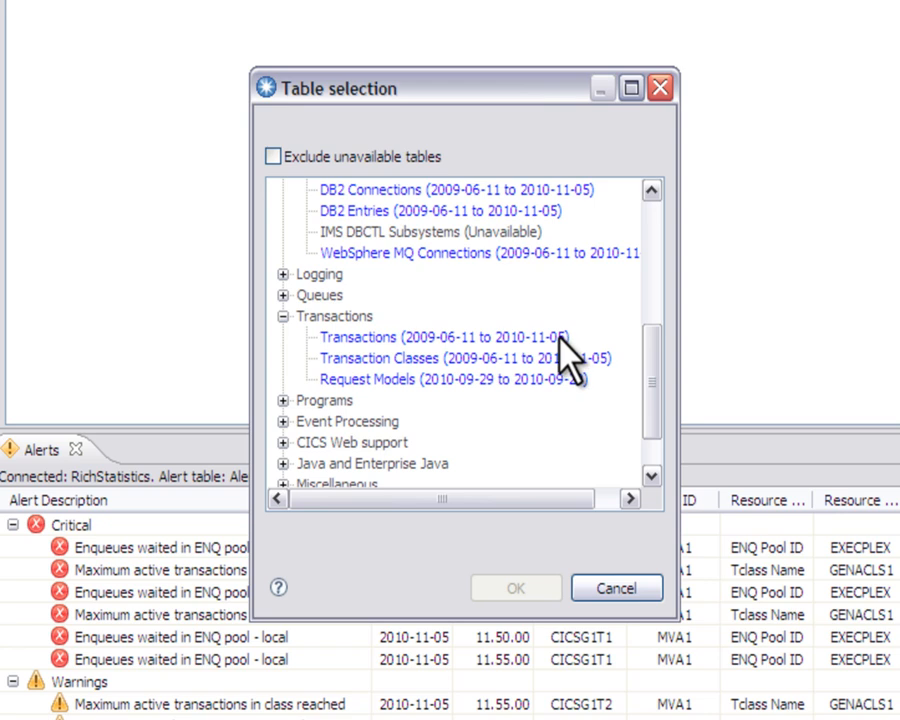
pyautogui.moveTo(565, 375)
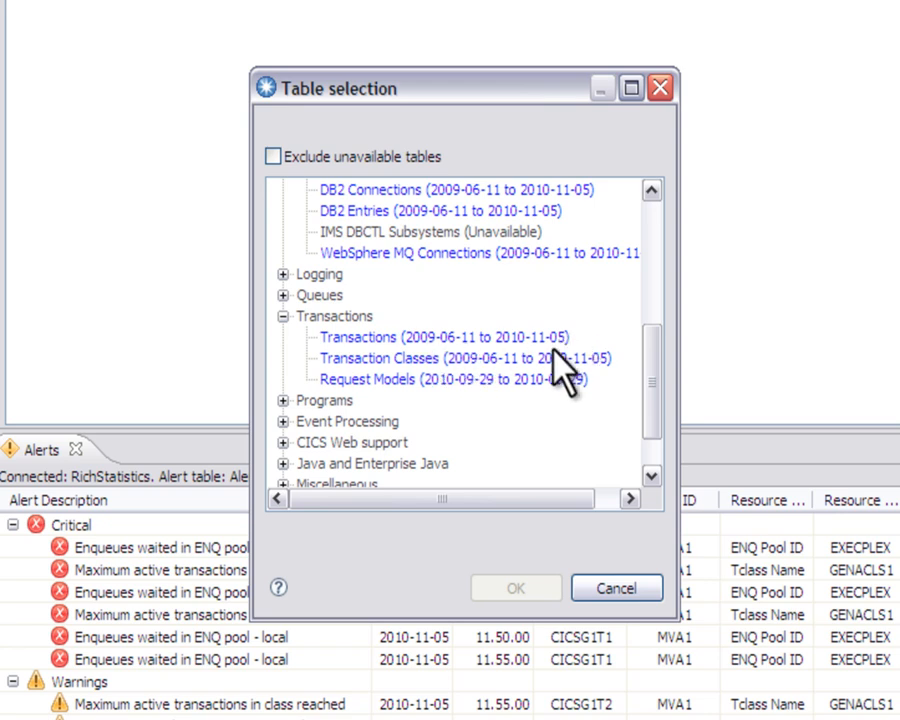
pyautogui.moveTo(420, 375)
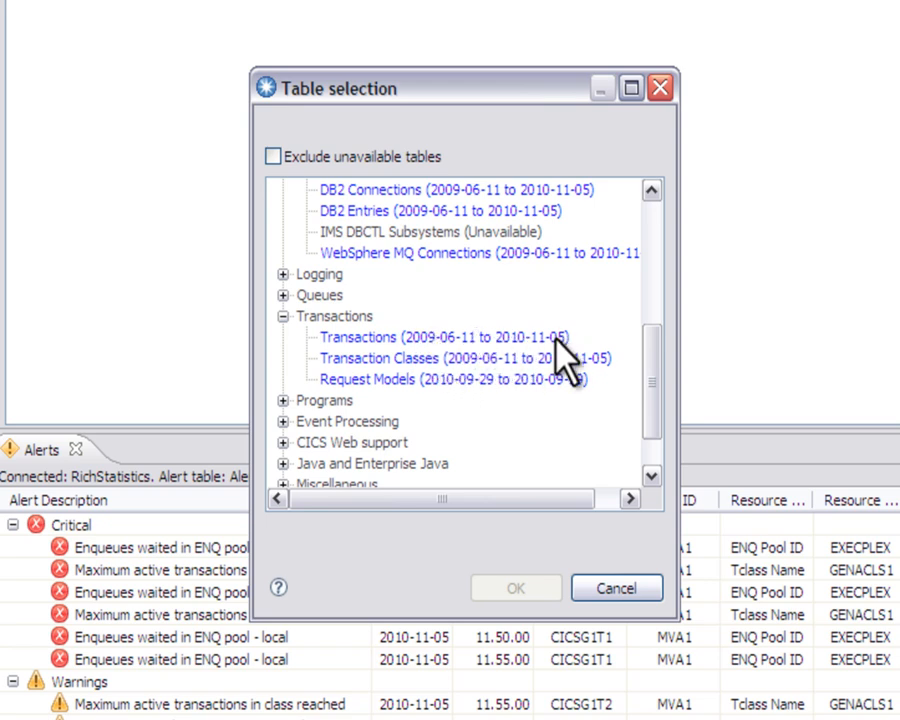
pyautogui.moveTo(550, 365)
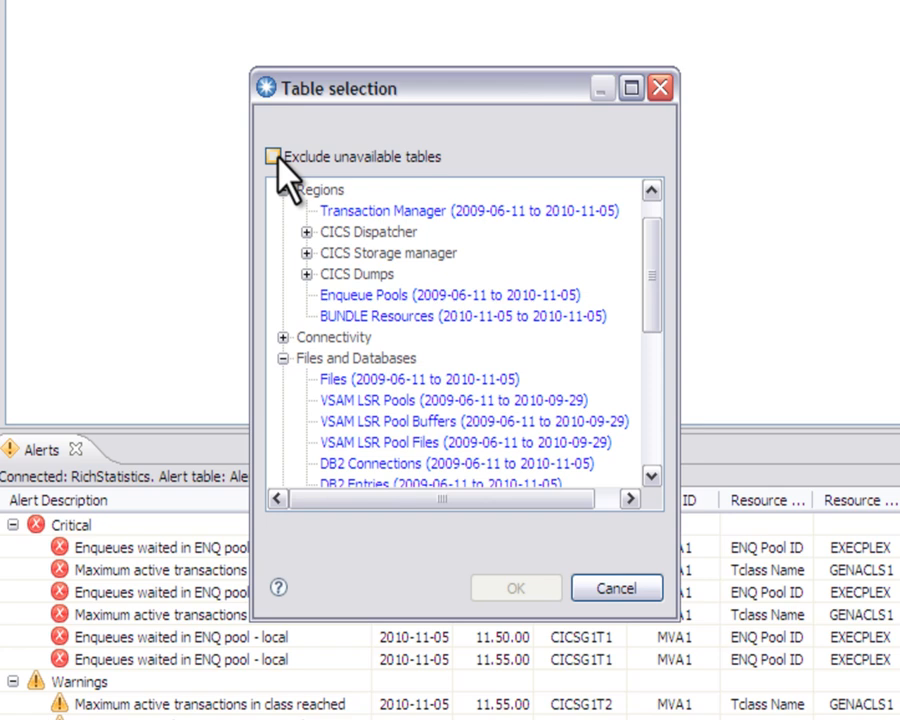
# Exclude unavailable tables and choose the Performance Summary (CMFPSUM) table for Records.
pyautogui.click(273, 156)
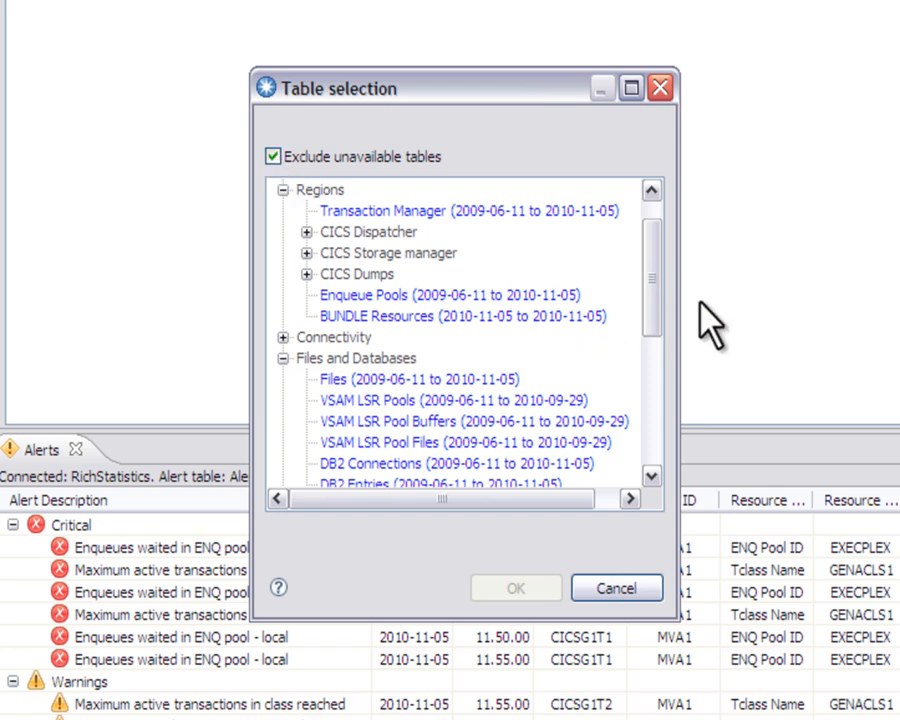
pyautogui.scroll(-3)
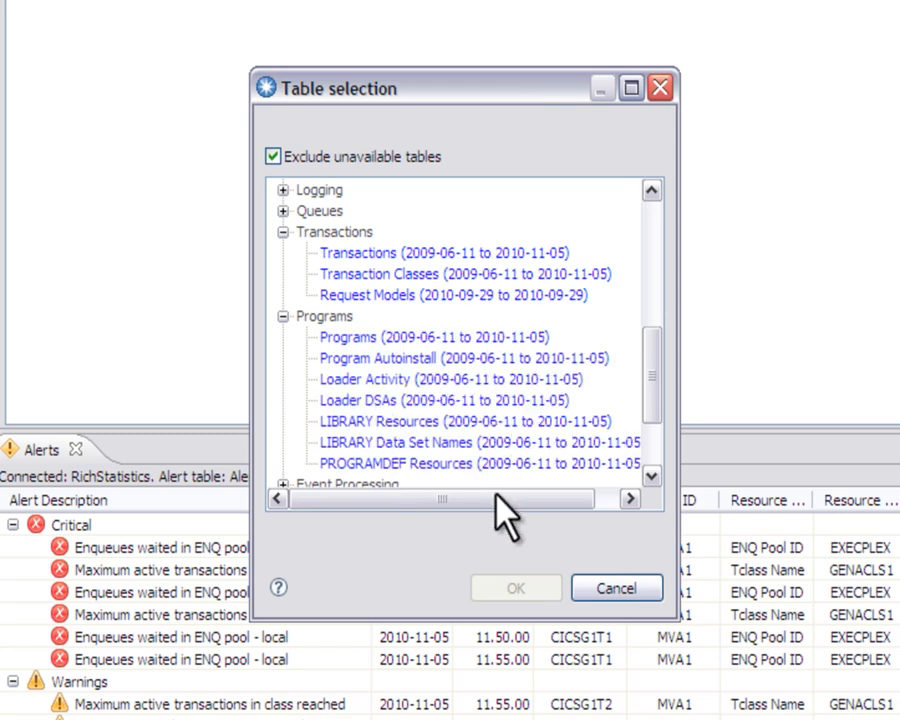
pyautogui.moveTo(408, 432)
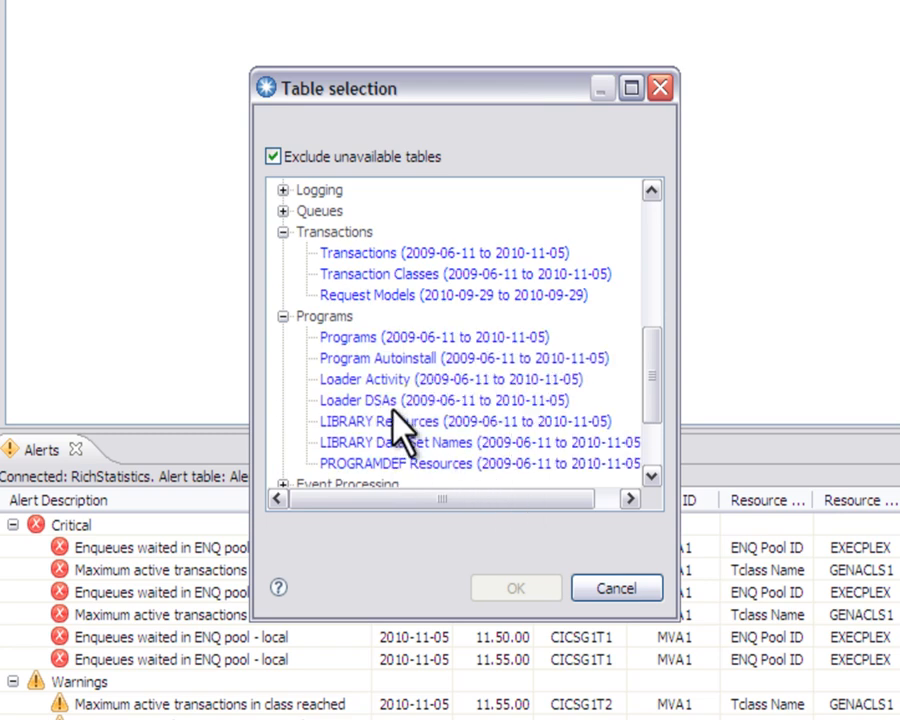
pyautogui.moveTo(665, 375)
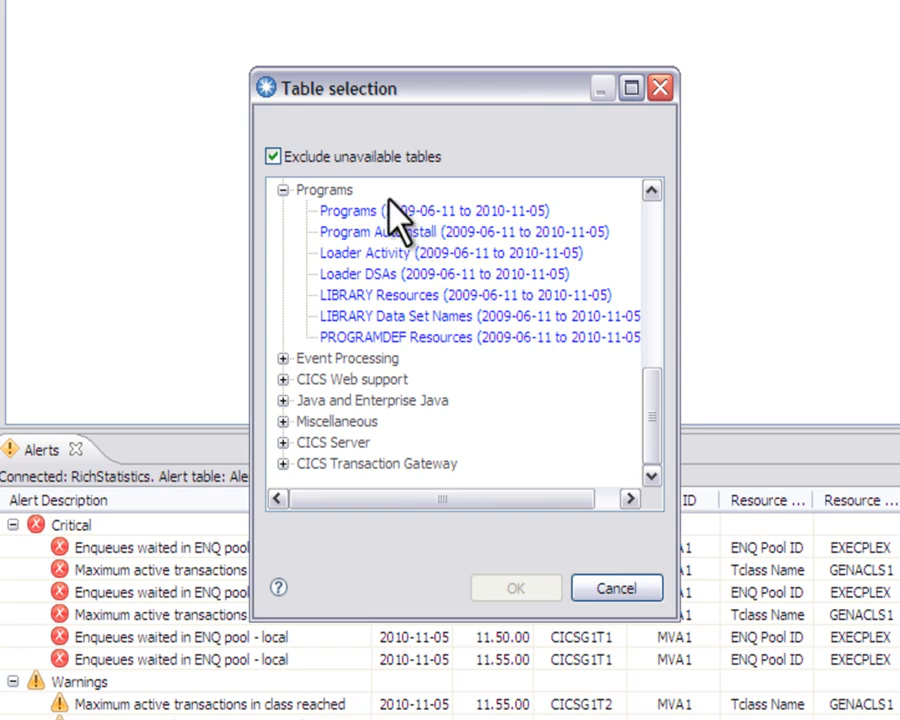
pyautogui.moveTo(390, 360)
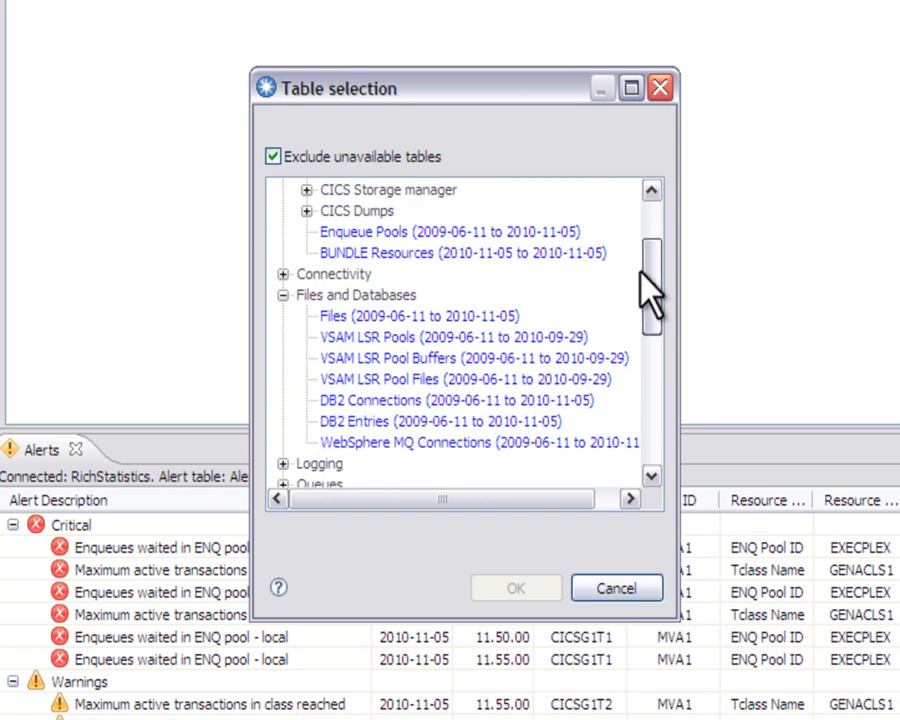
pyautogui.scroll(-3)
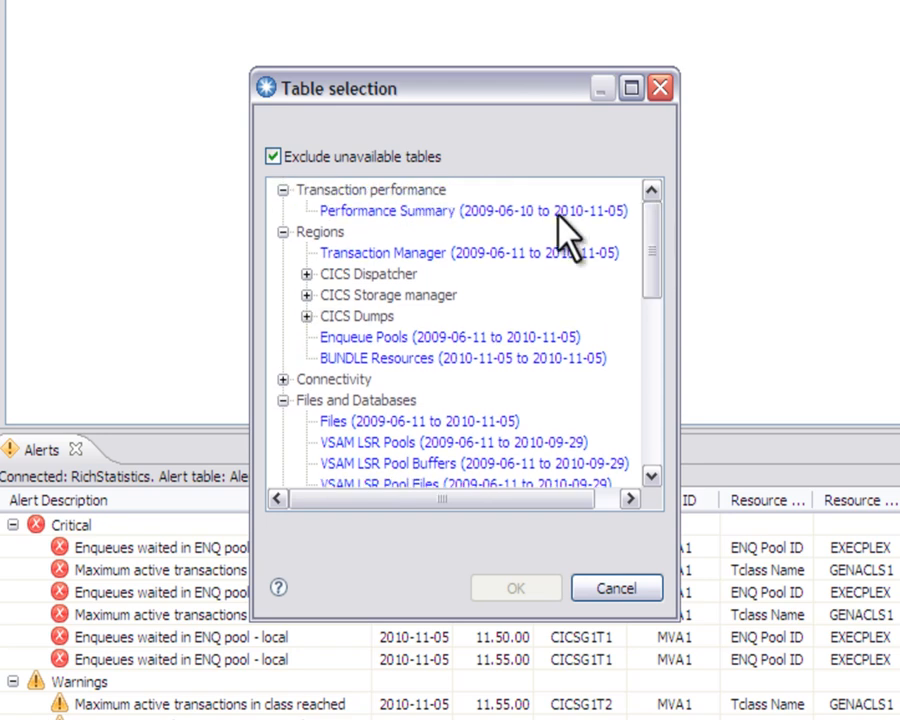
pyautogui.click(470, 211)
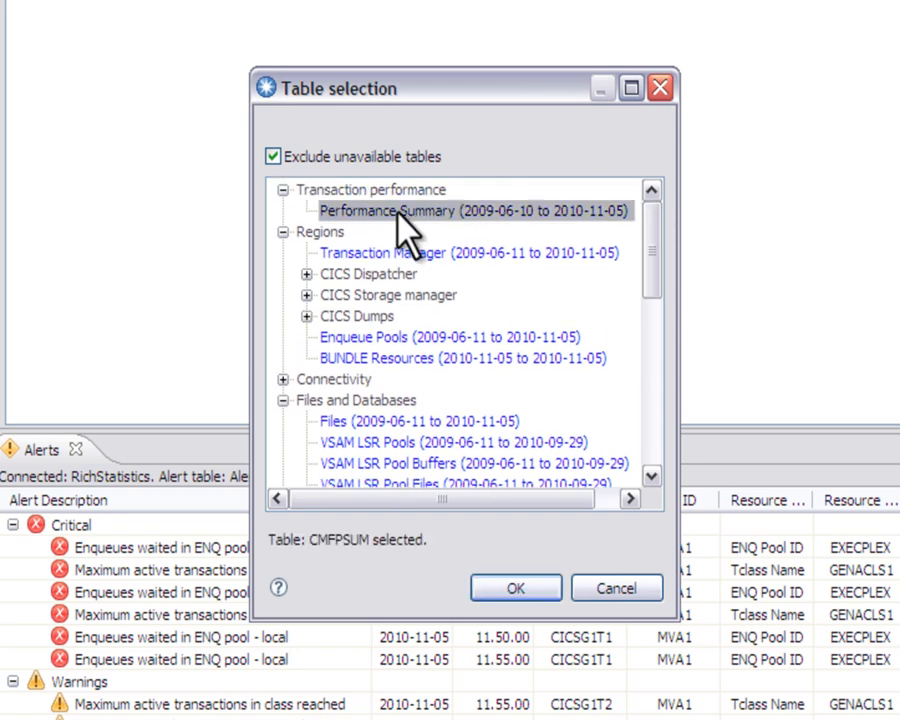
pyautogui.click(515, 588)
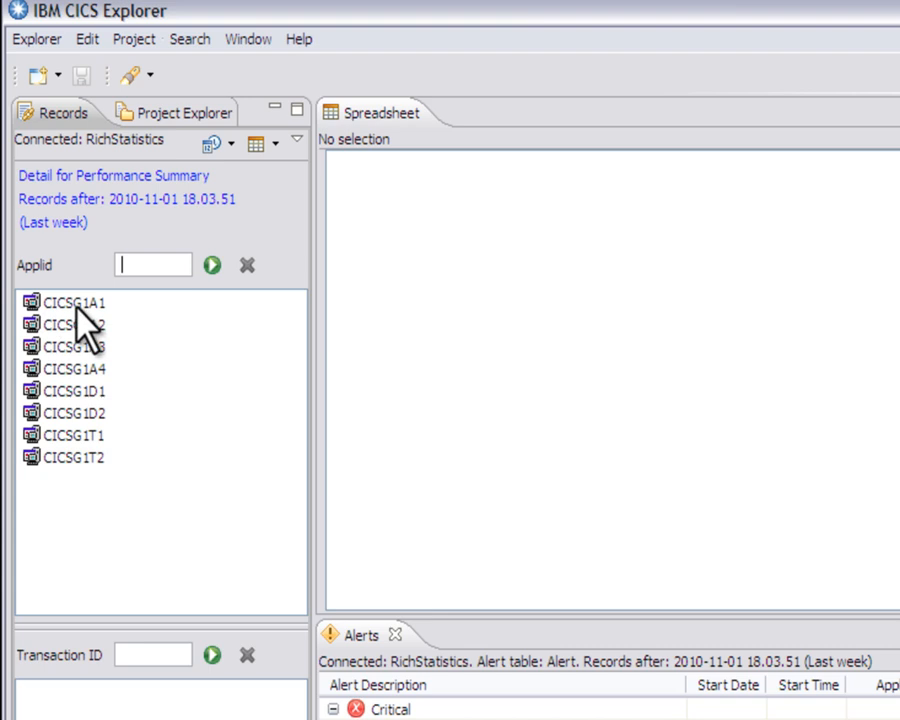
# Open last week's Performance Summary records for region CICSG1A1.
pyautogui.click(77, 302)
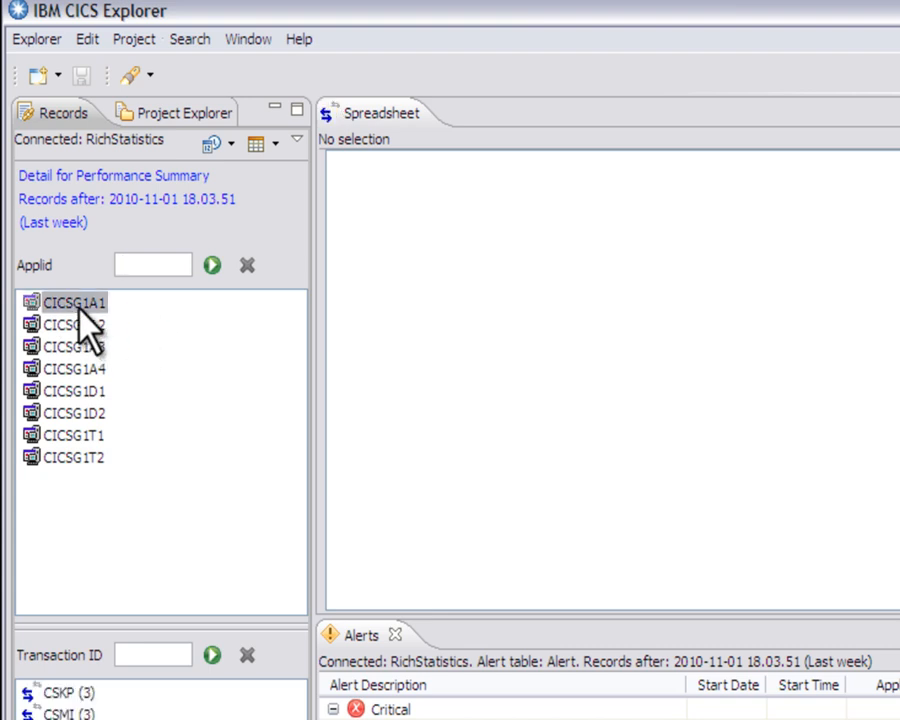
pyautogui.doubleClick(76, 301)
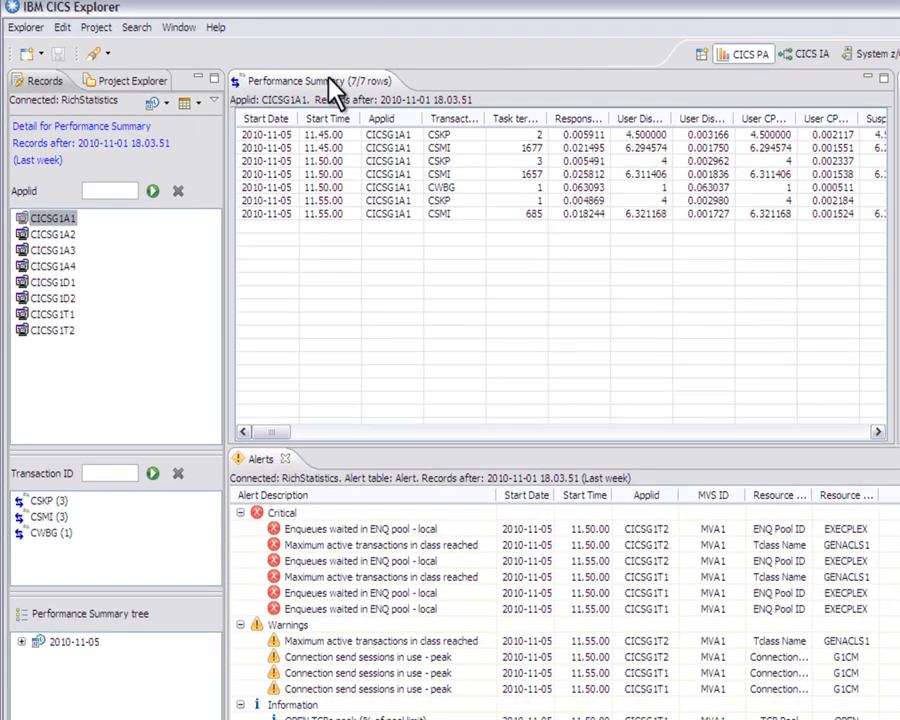
pyautogui.moveTo(355, 205)
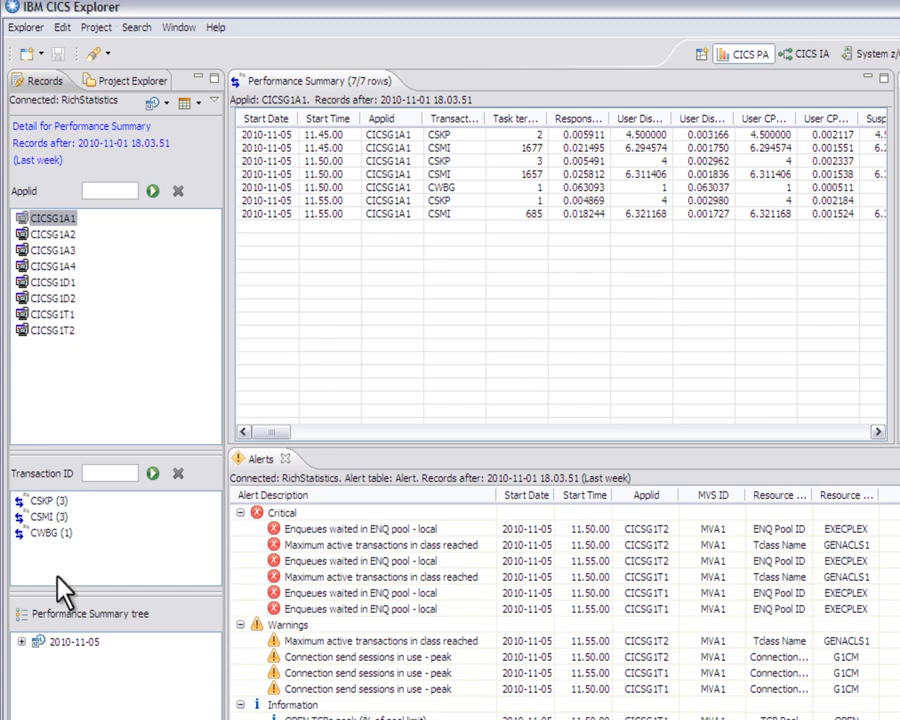
pyautogui.moveTo(318, 195)
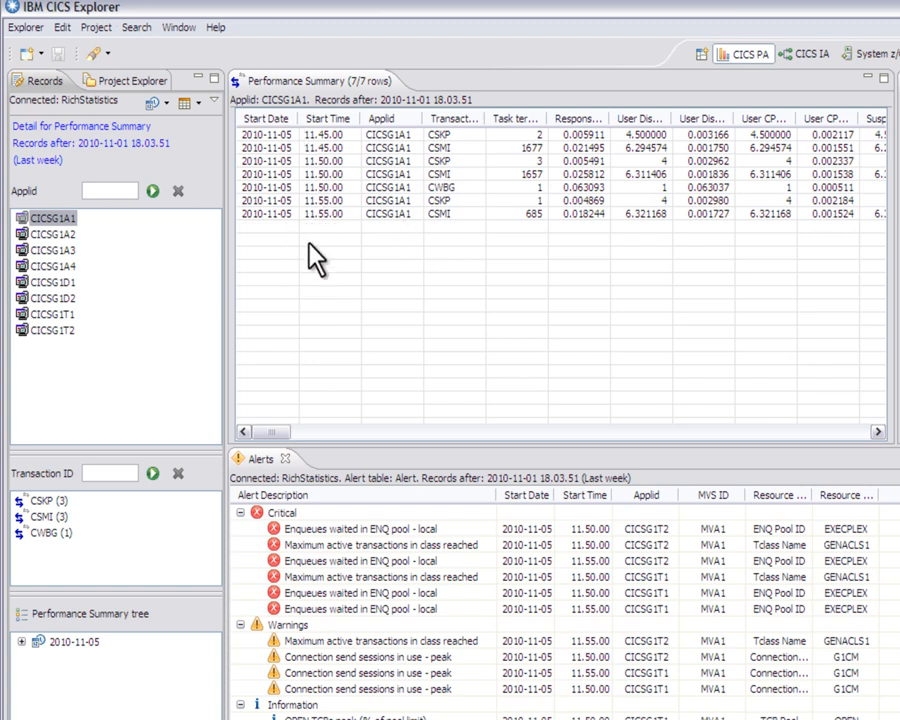
pyautogui.moveTo(260, 170)
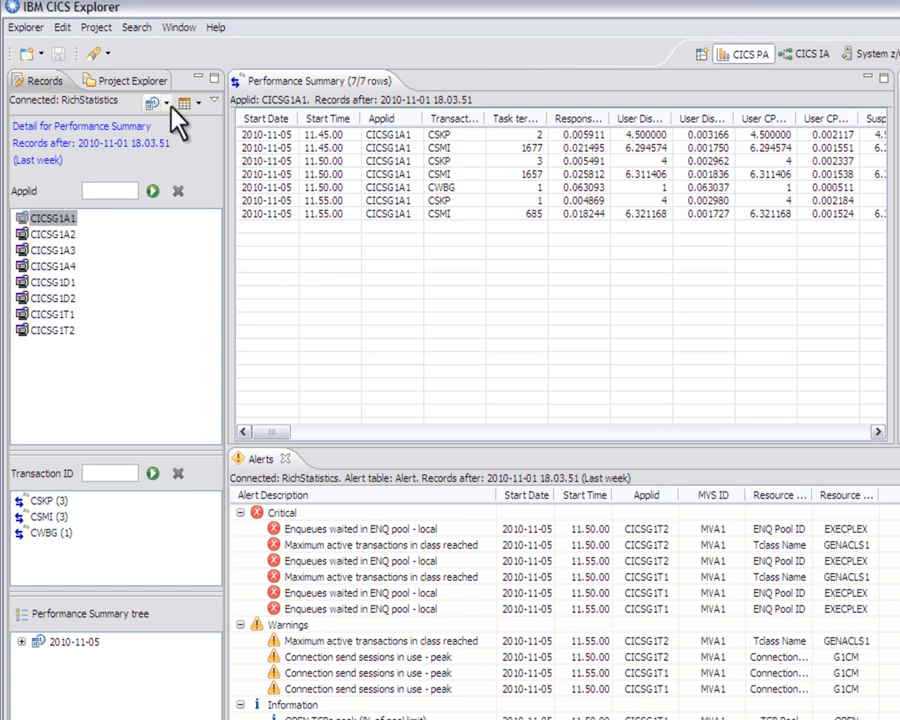
# Open and close Date-time selection, then limit records to the last 24 hours.
pyautogui.click(164, 105)
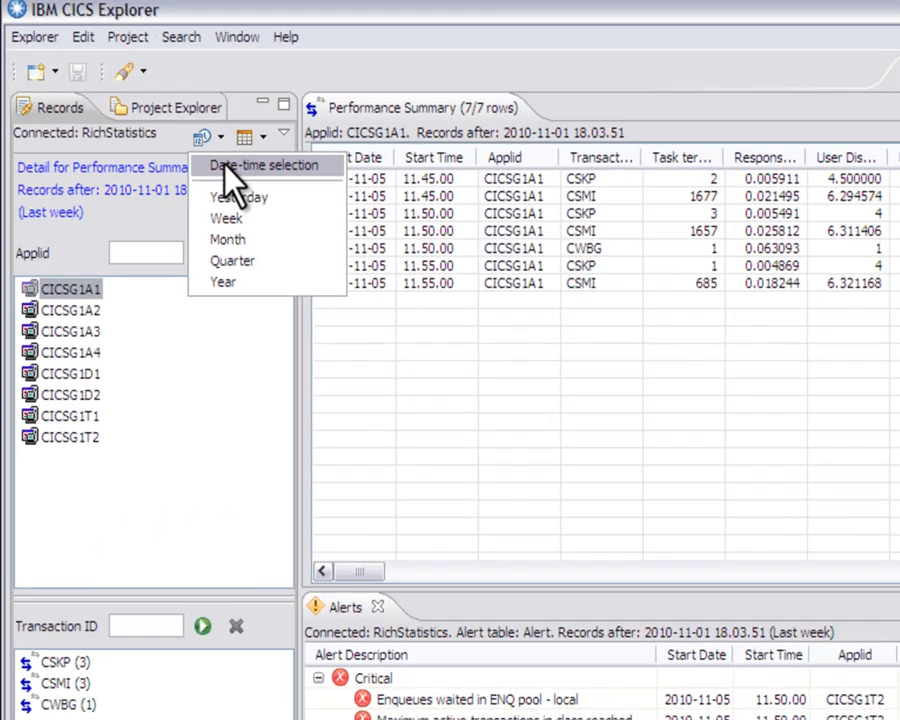
pyautogui.click(263, 165)
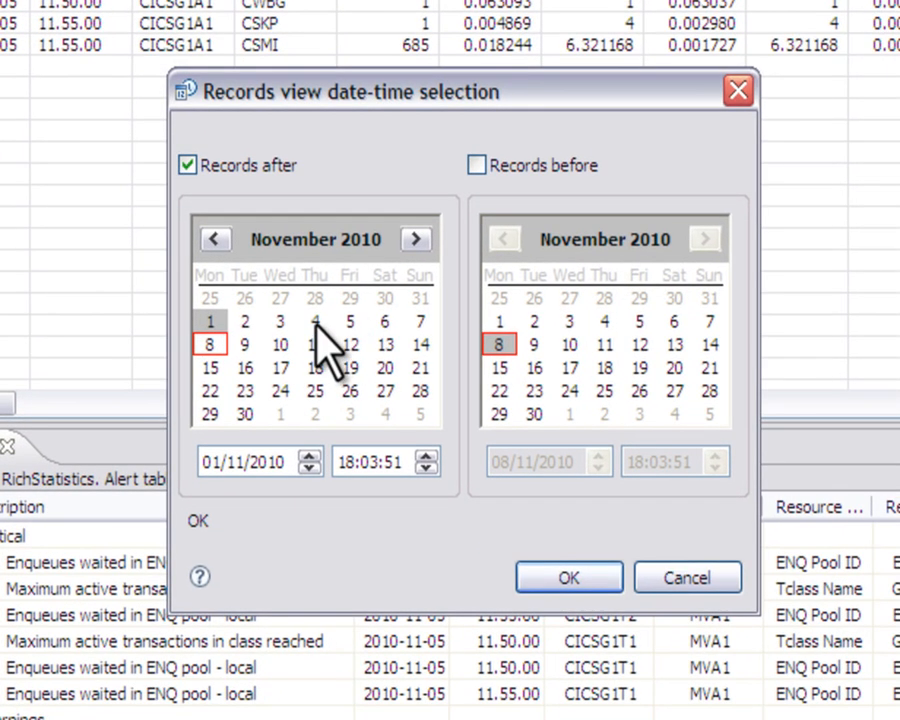
pyautogui.click(365, 239)
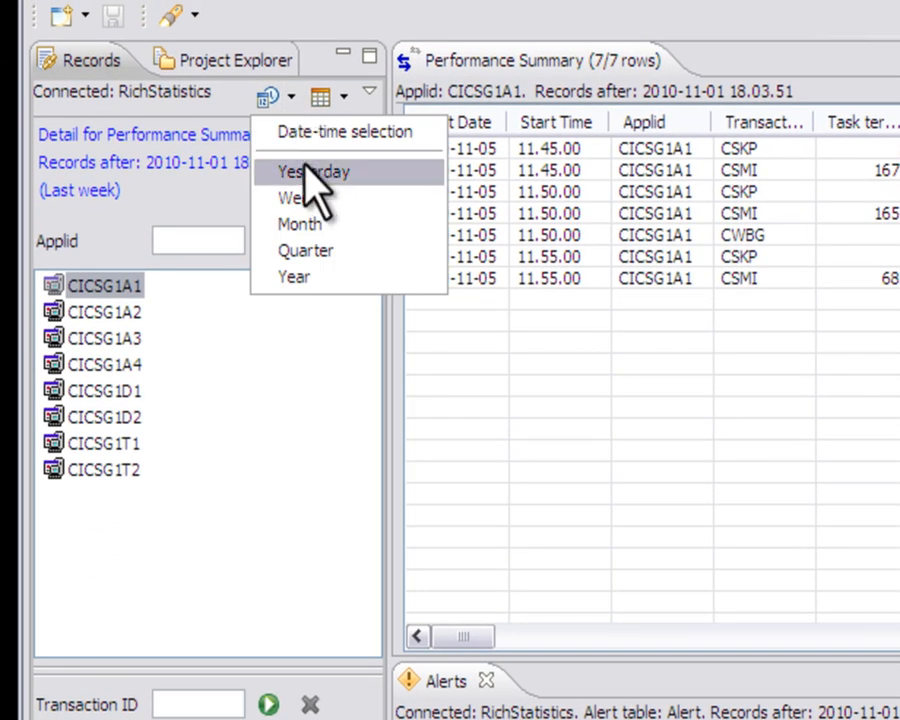
pyautogui.click(312, 171)
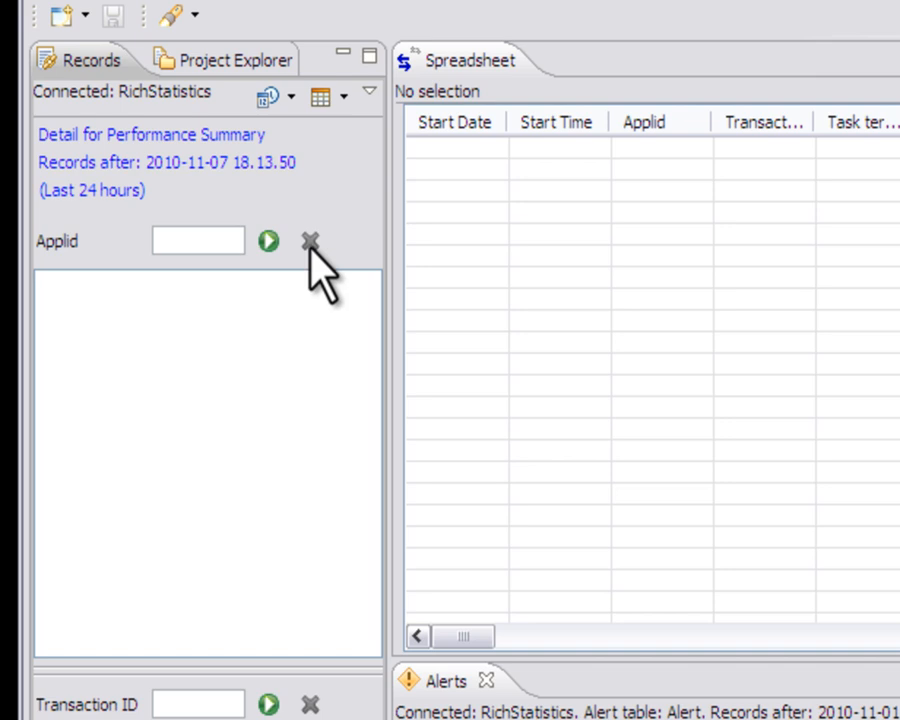
# Restore the last-week range and show CICSG1A1's Performance Summary records again.
pyautogui.click(290, 96)
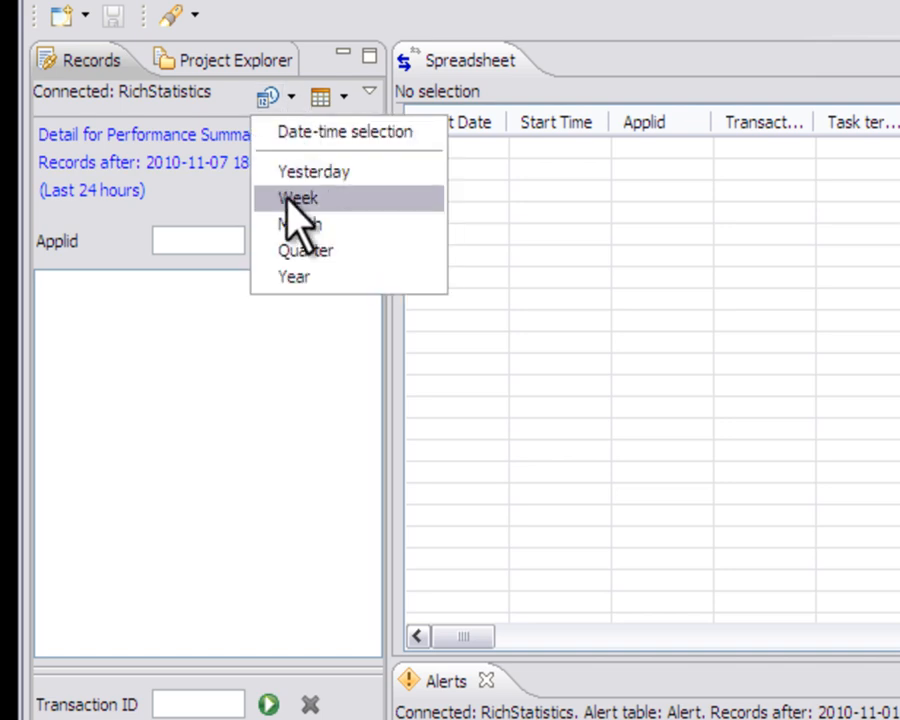
pyautogui.click(299, 198)
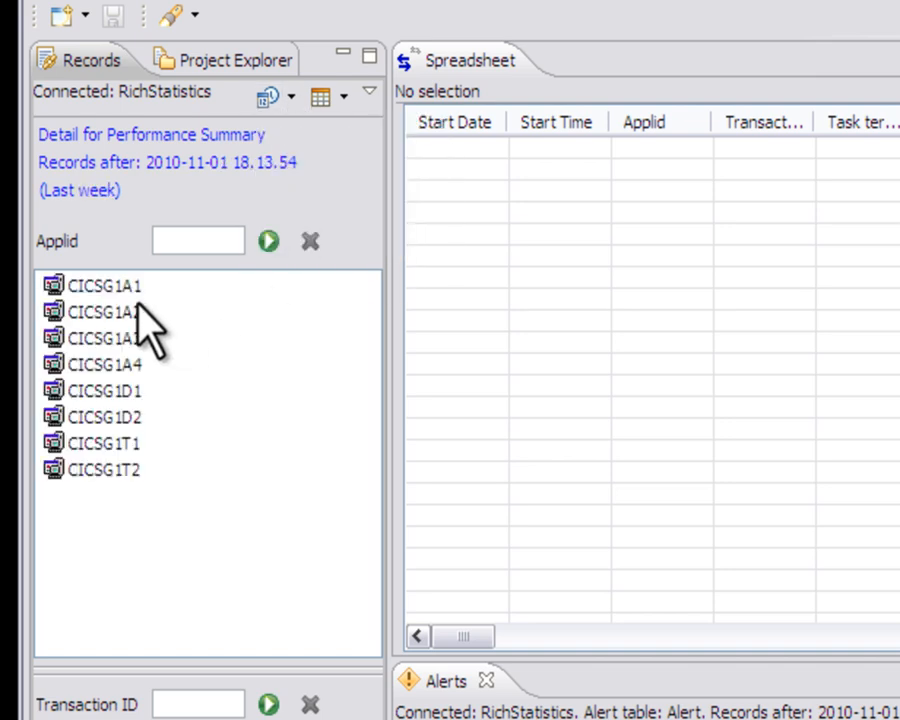
pyautogui.click(104, 285)
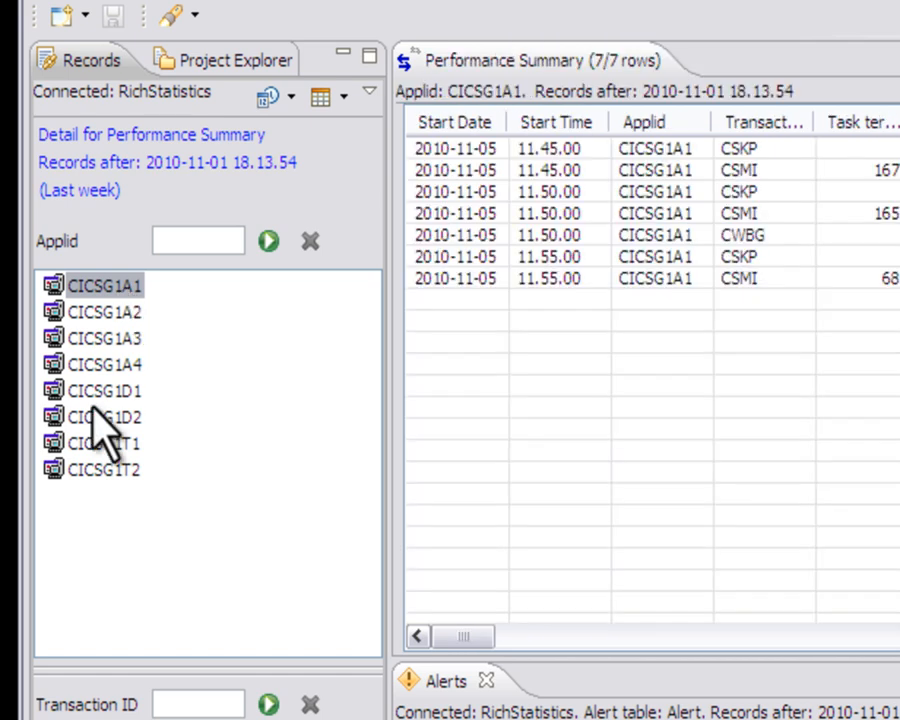
pyautogui.moveTo(108, 425)
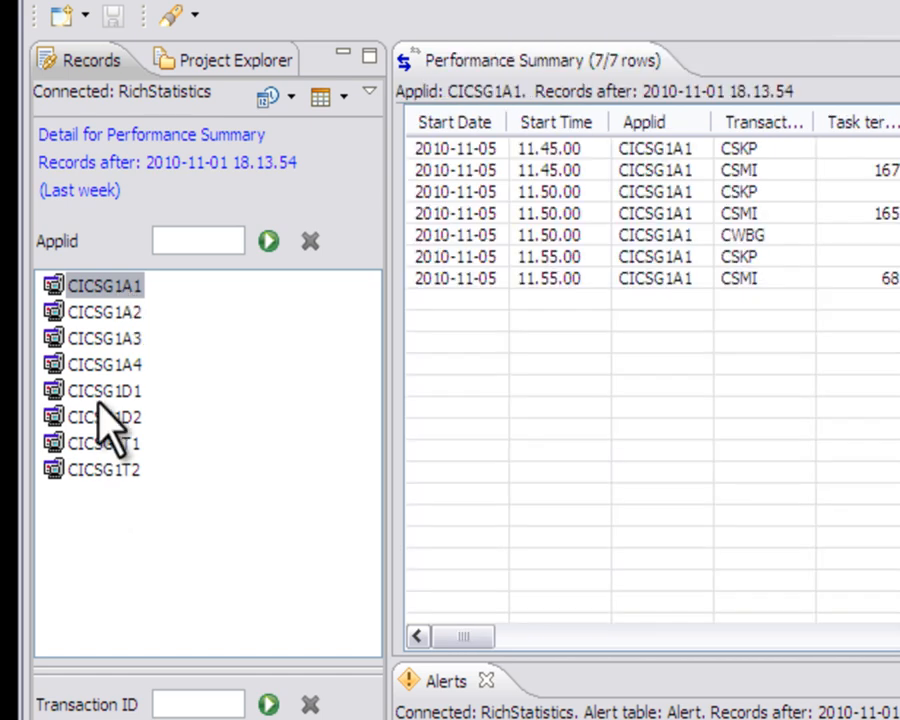
# Add regions CICSG1D1 and CICSG1T1 to the Performance Summary records table.
pyautogui.click(104, 390)
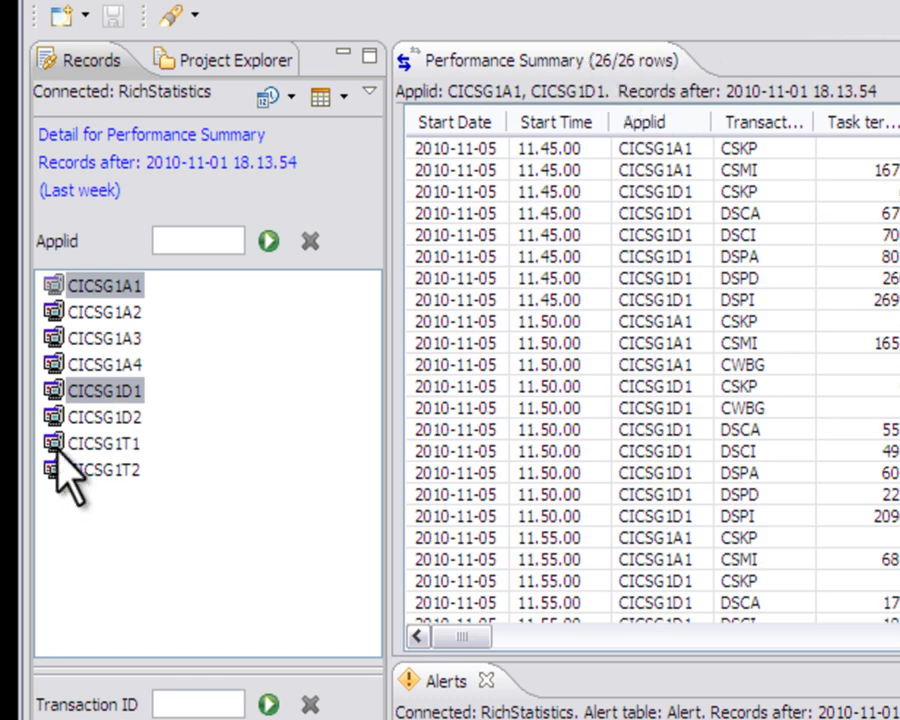
pyautogui.click(105, 443)
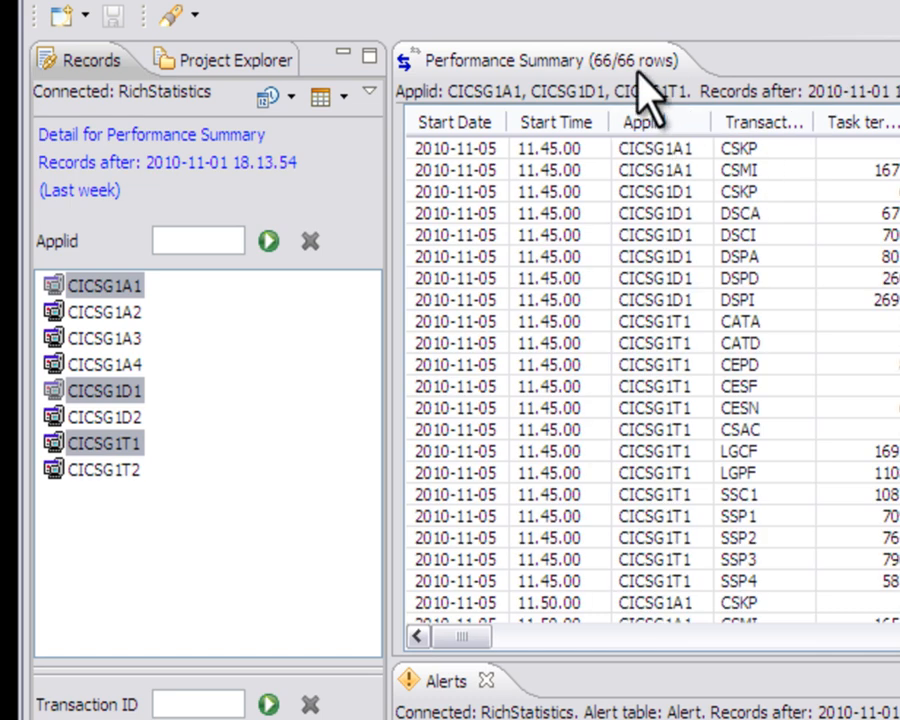
pyautogui.moveTo(110, 485)
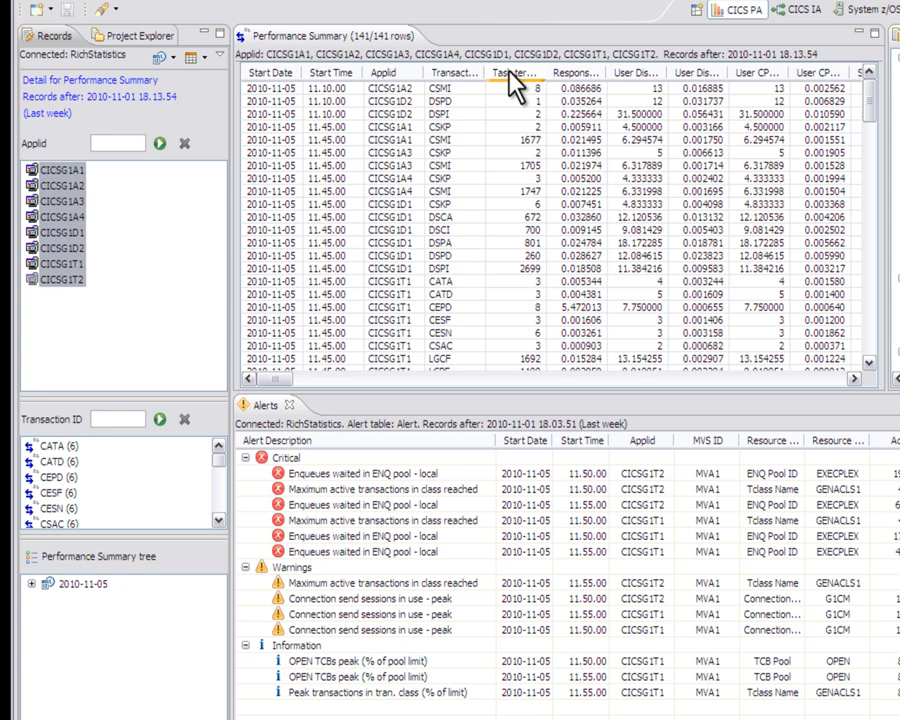
# Sort records by Task count descending and select the top LGCF row.
pyautogui.click(510, 72)
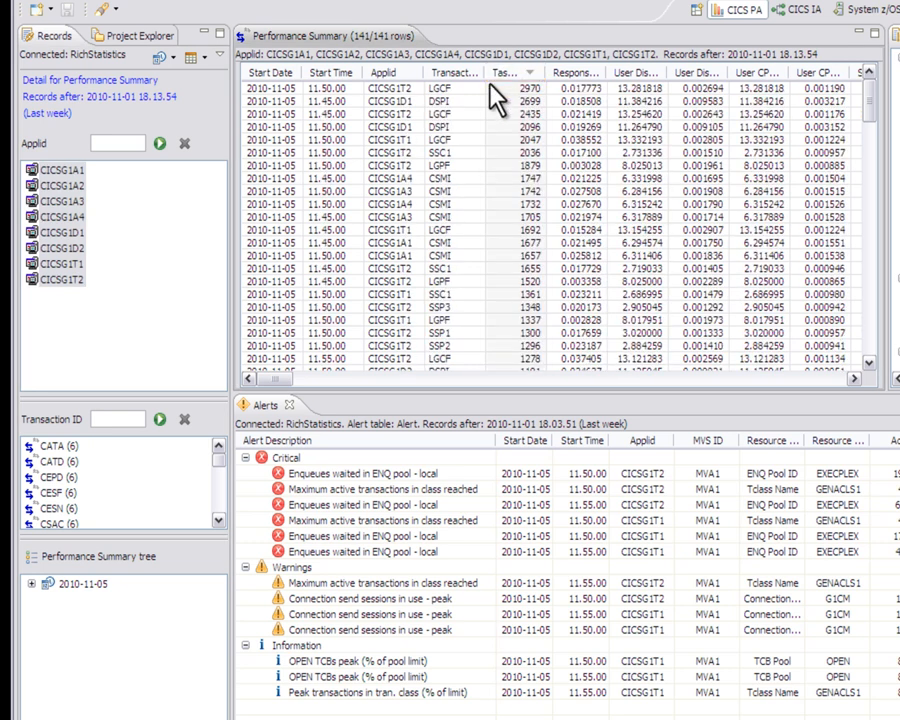
pyautogui.click(450, 88)
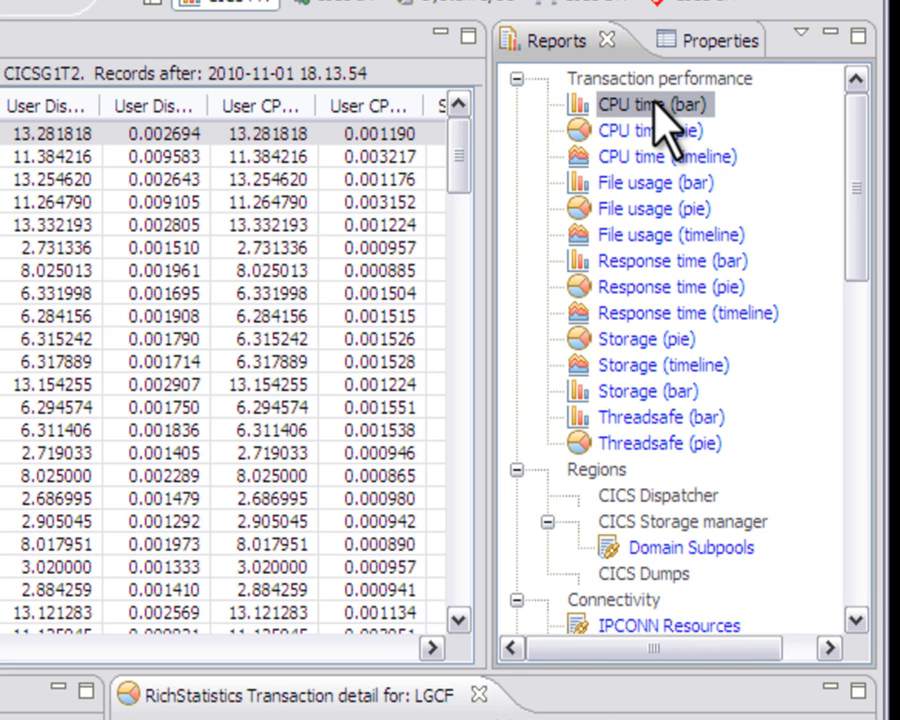
# Run the CPU time (bar) report for LGCF with a To date limit of 2010-11-05 17.50.
pyautogui.rightClick(652, 104)
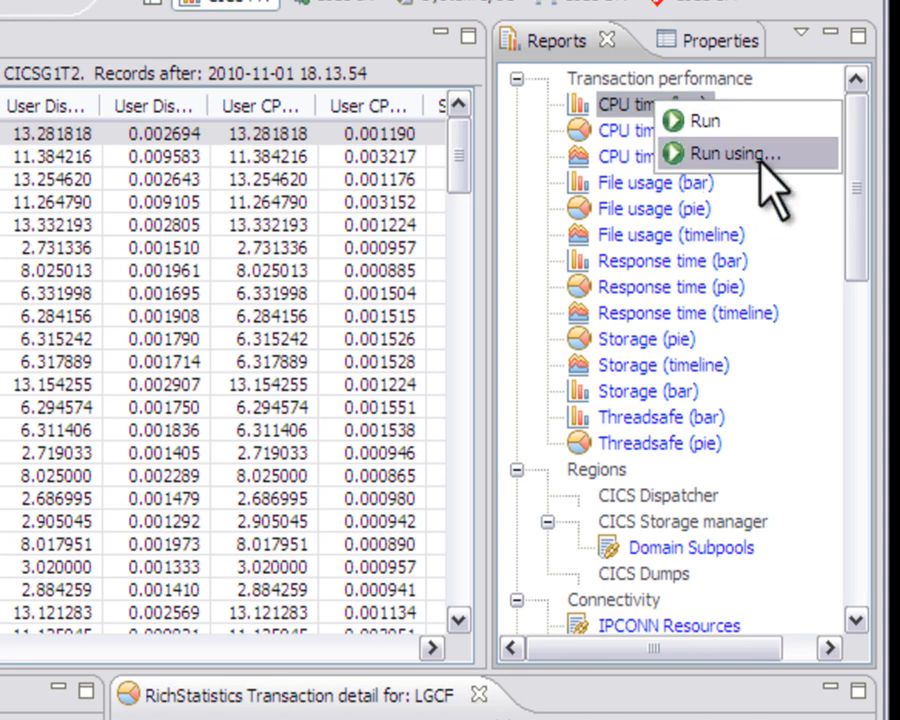
pyautogui.click(736, 153)
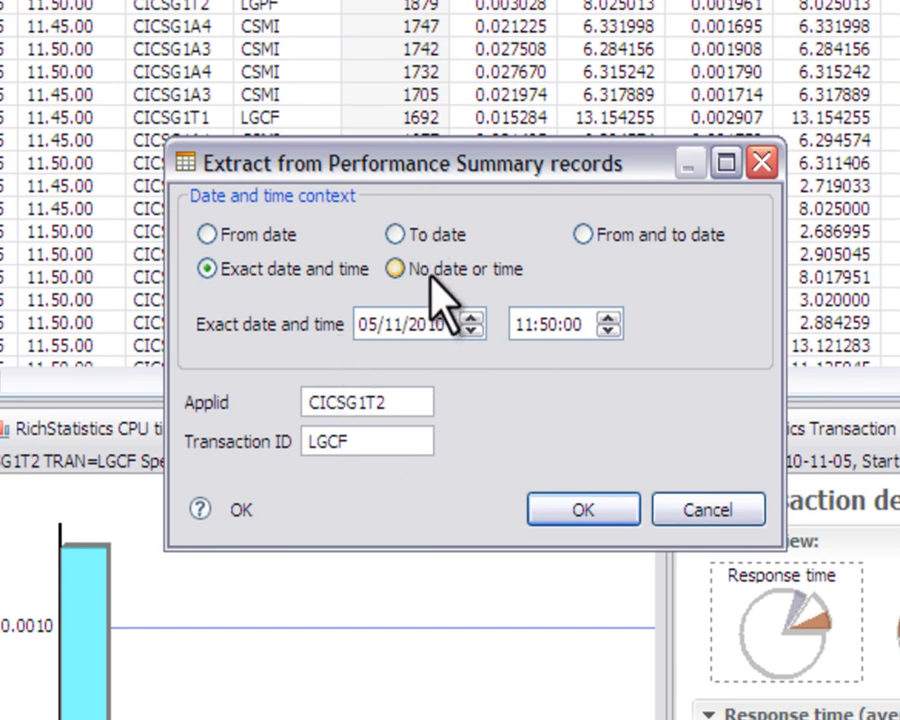
pyautogui.click(398, 234)
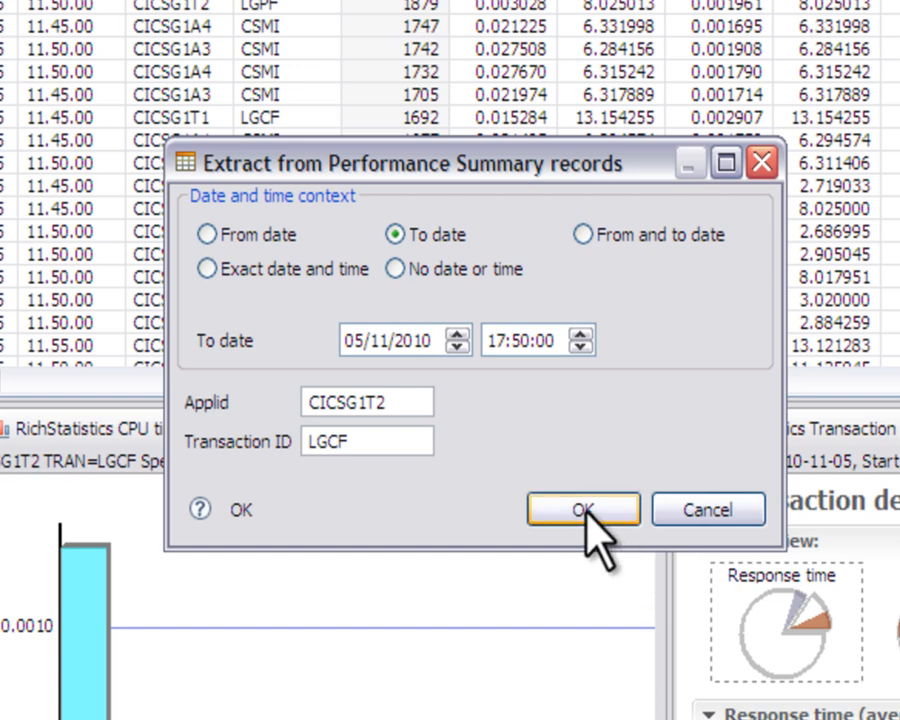
pyautogui.click(582, 509)
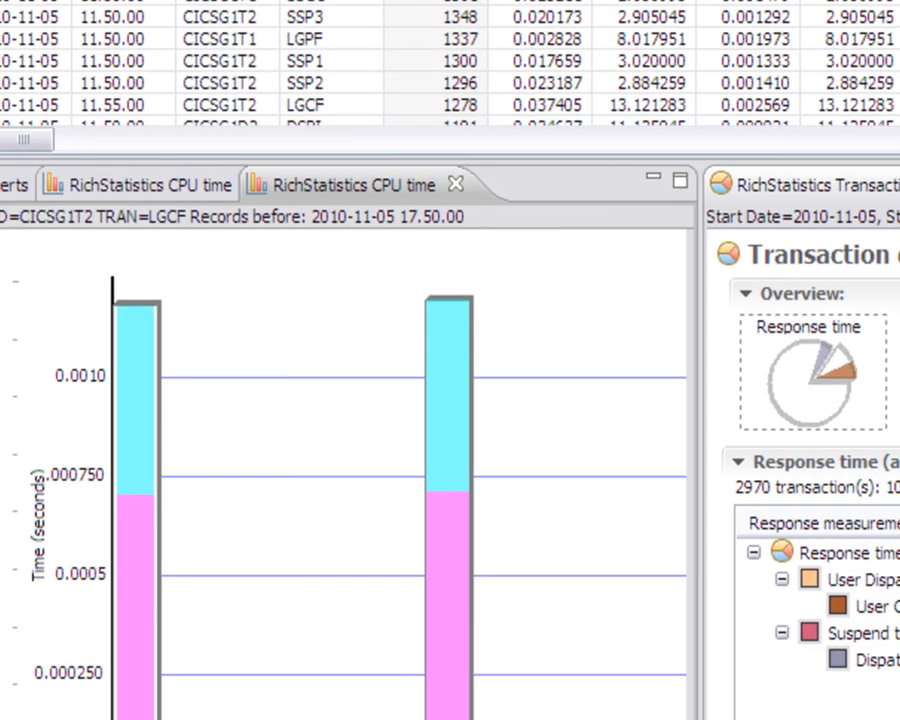